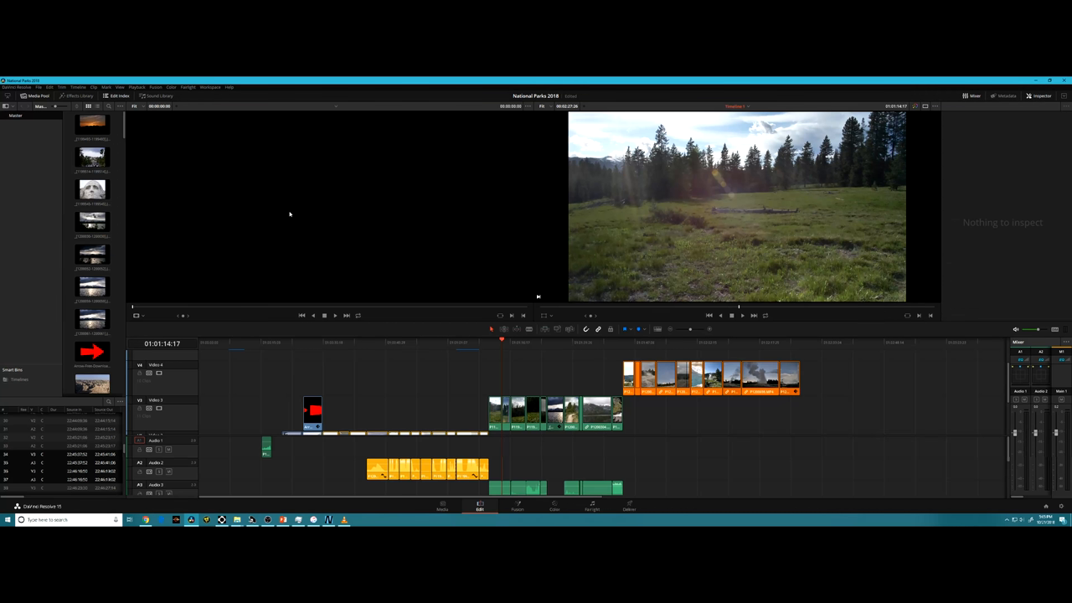
Move the playhead near the timeline's end and open Preferences on the Media Storage locations list.
click(798, 342)
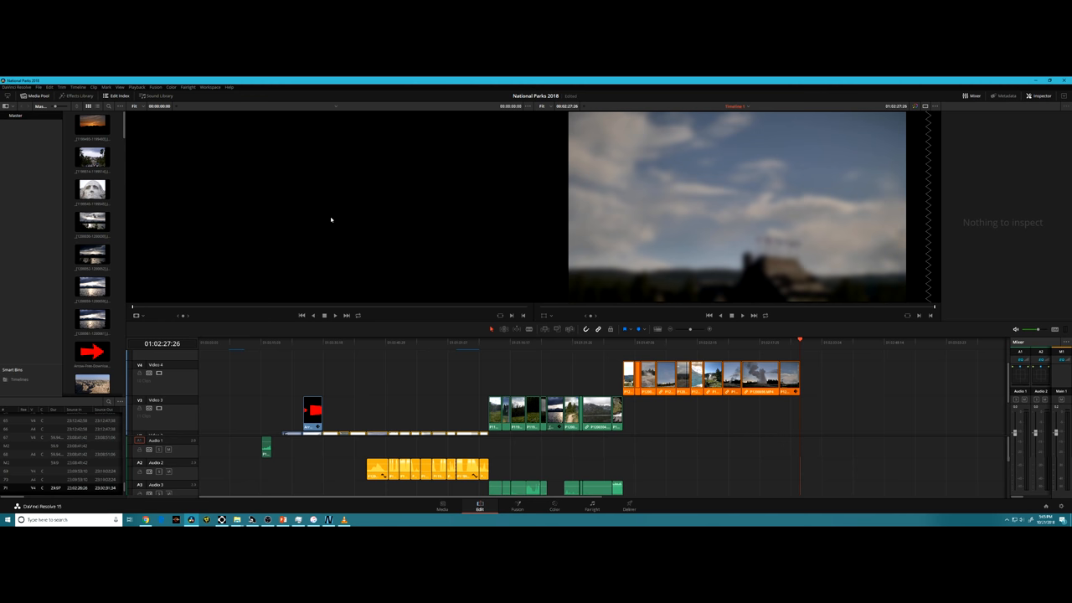
mouse_move(389, 291)
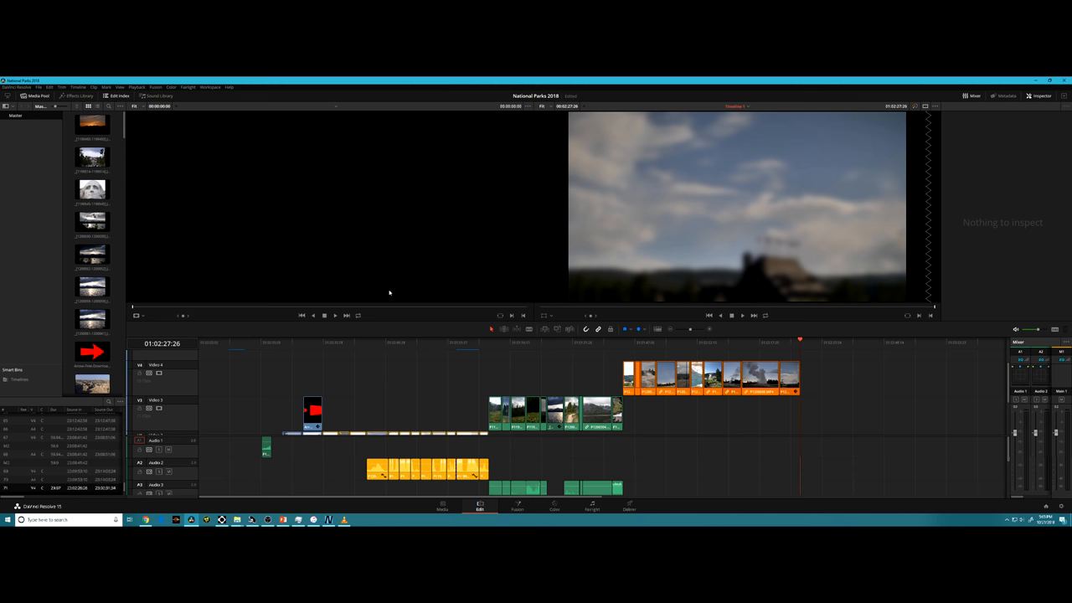
click(517, 342)
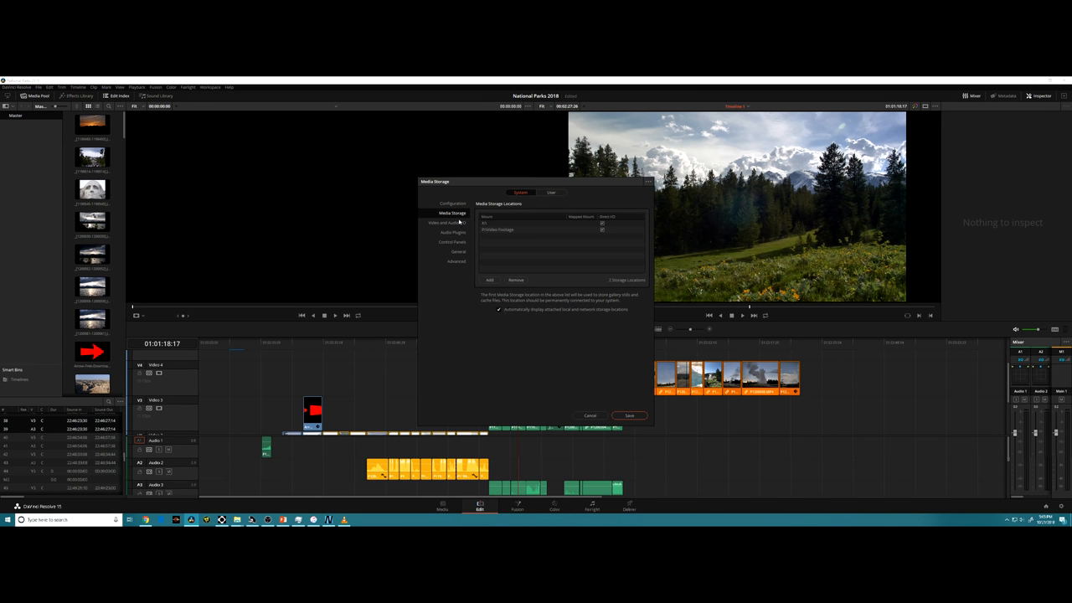
Cancel Preferences and check Device Manager for the two GeForce GTX 1080 Ti display adapters.
click(452, 204)
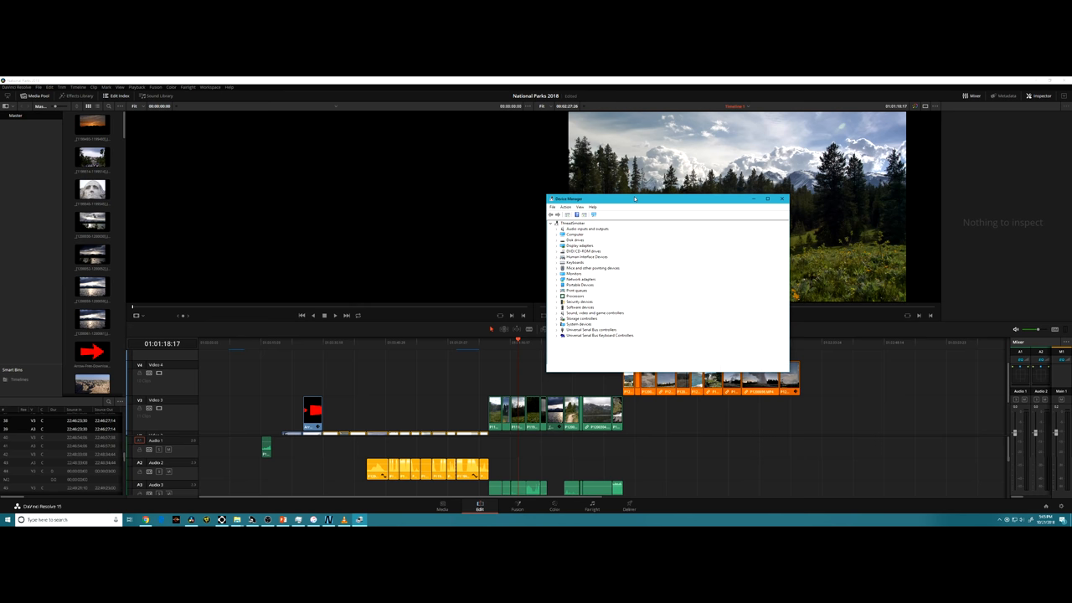
click(552, 246)
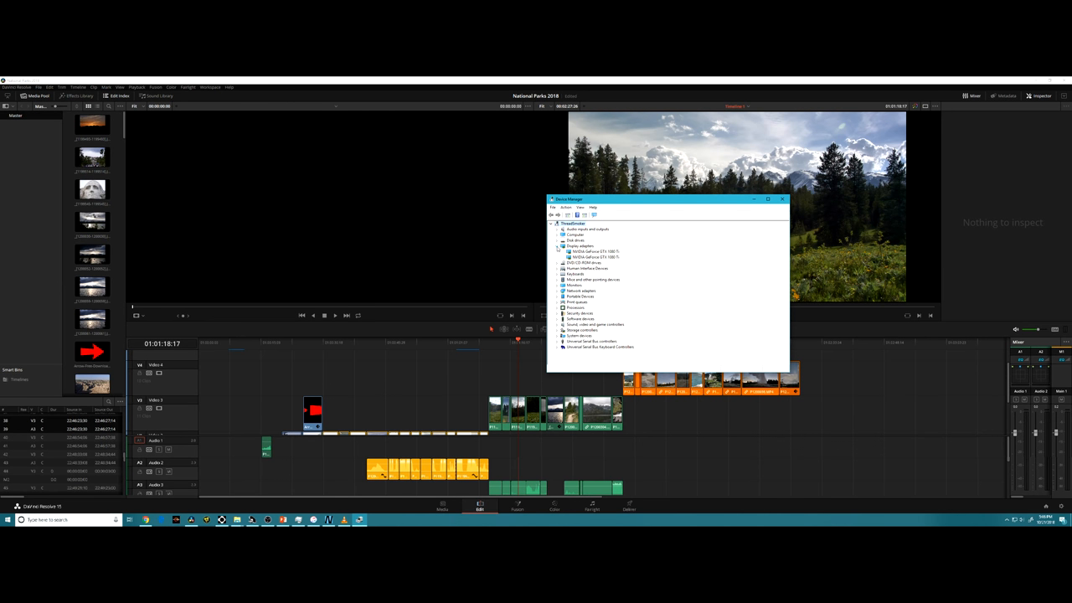
right_click(595, 251)
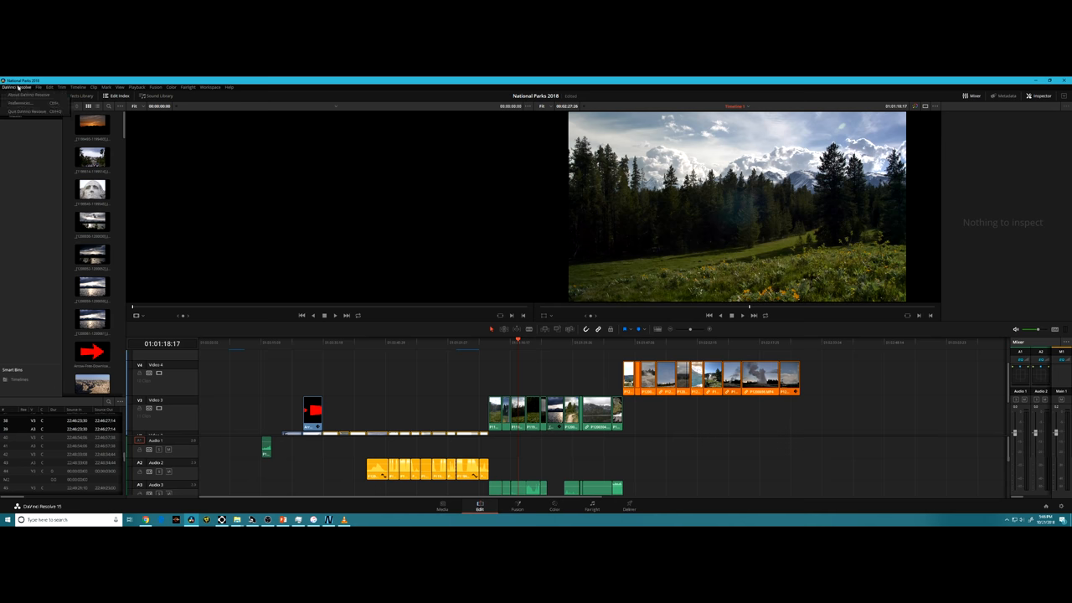
Review the GPU configuration (CUDA, Manual, both GTX 1080 Ti) in Preferences, then cancel.
click(19, 103)
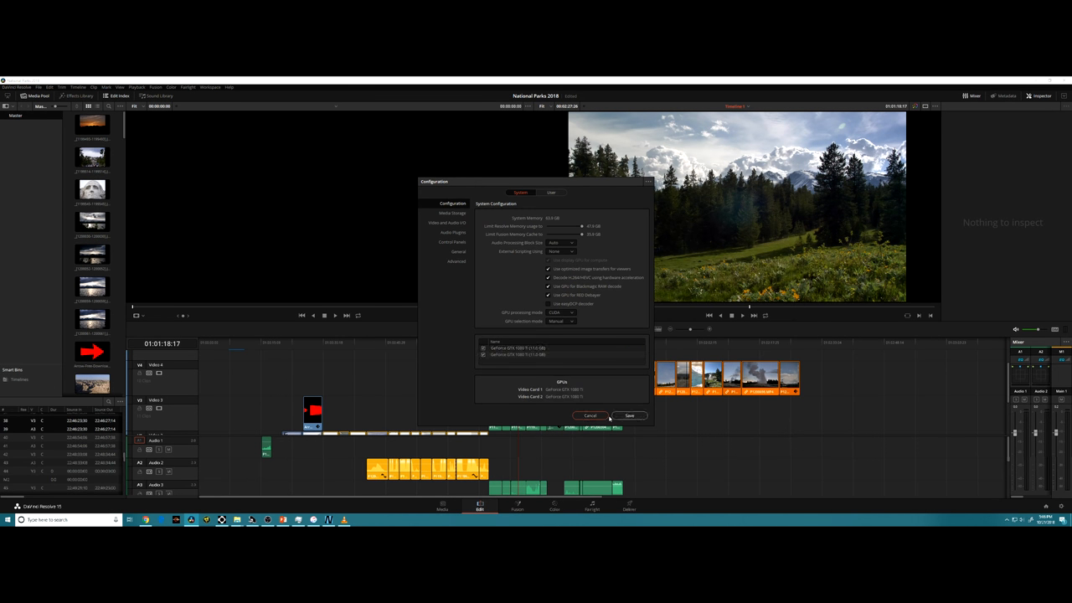
click(630, 415)
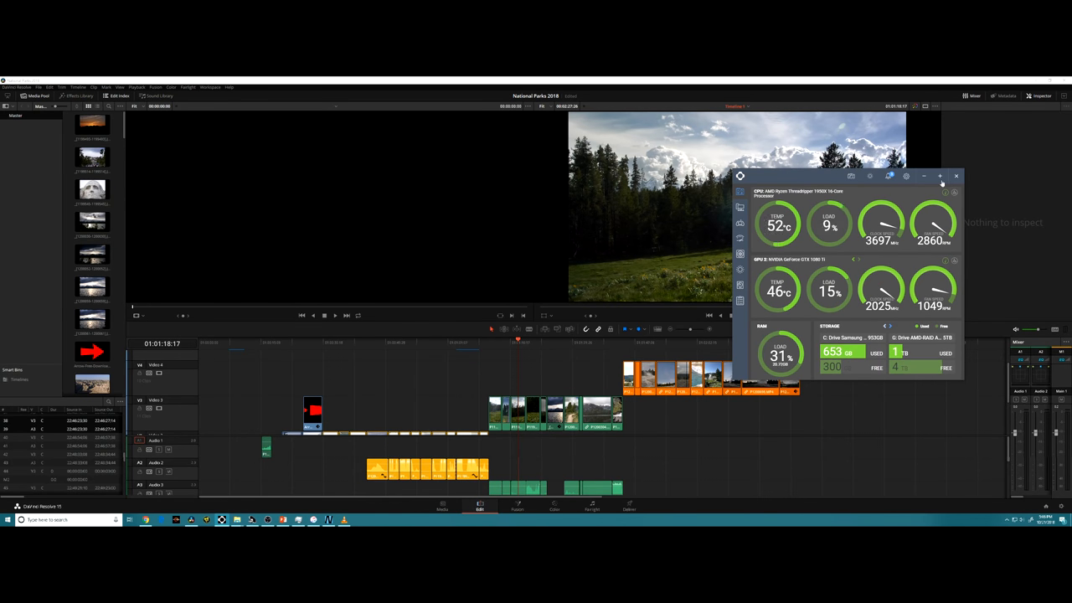
Close the NZXT CAM monitor showing CPU 52°C, GPU 46°C and 31% RAM load.
click(955, 177)
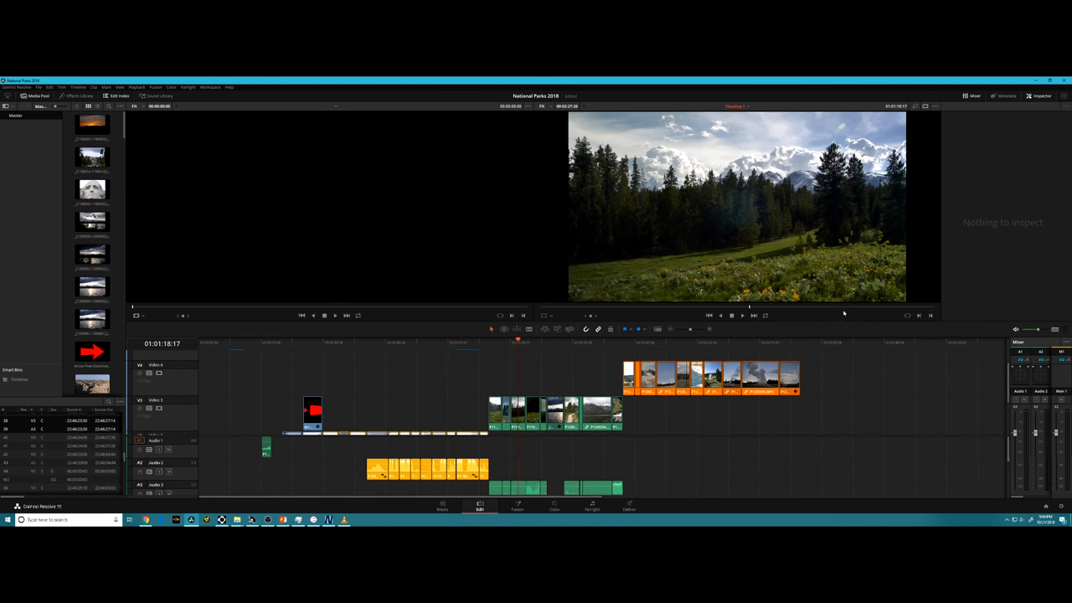
click(627, 506)
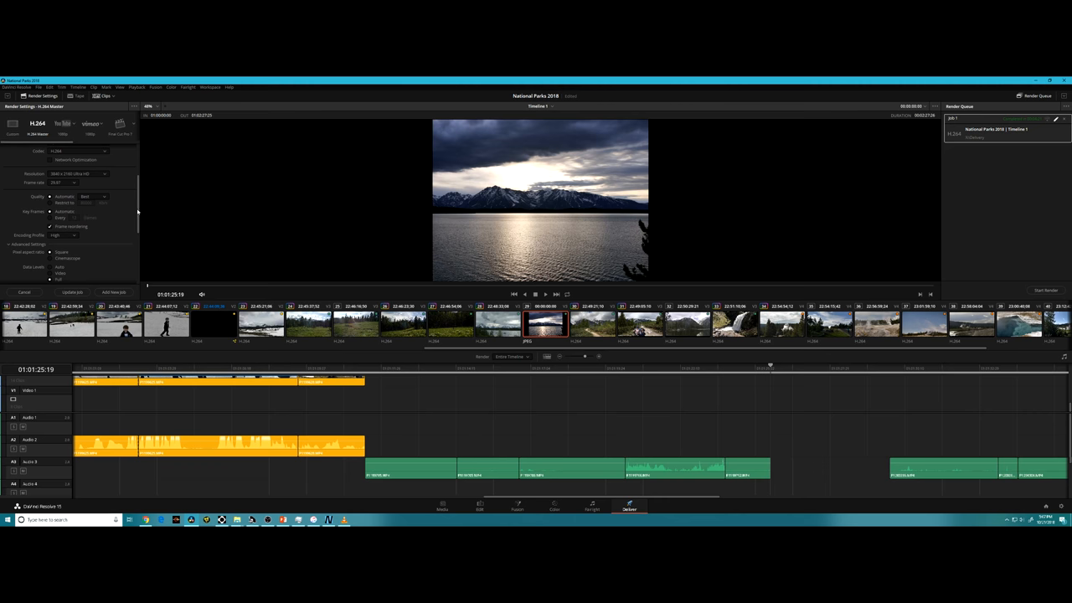
Scroll the H.264 4K render settings down to the advanced data-level and render-cache options.
scroll(down, 3)
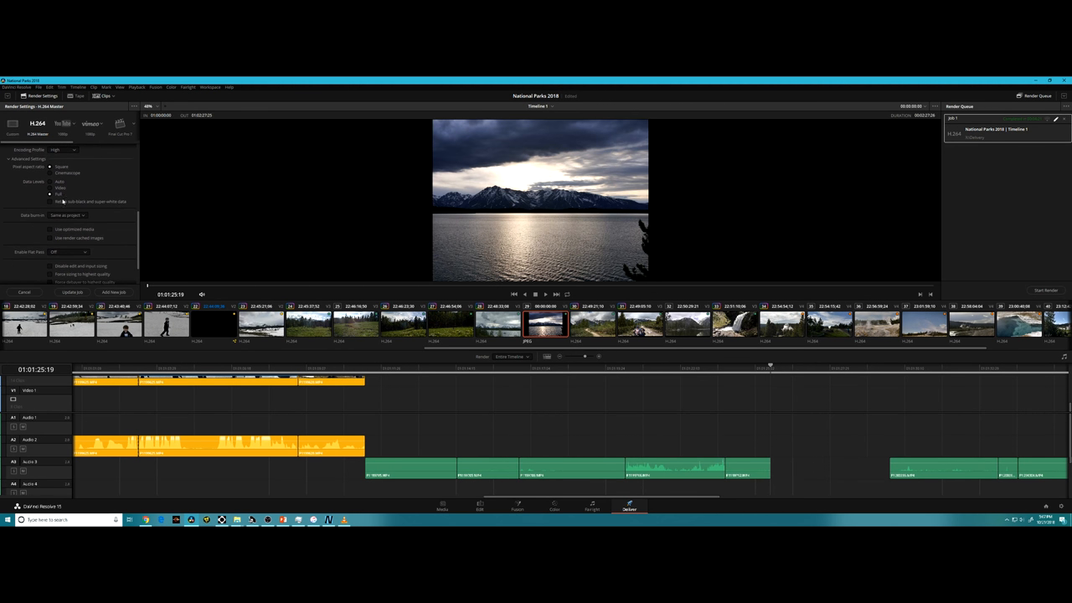